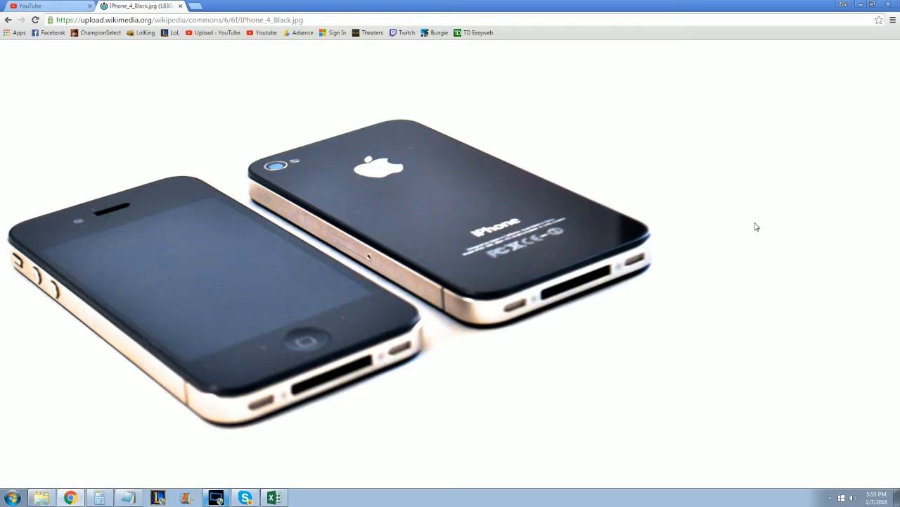
{"action": "mouse_move", "coordinate": [682, 272]}
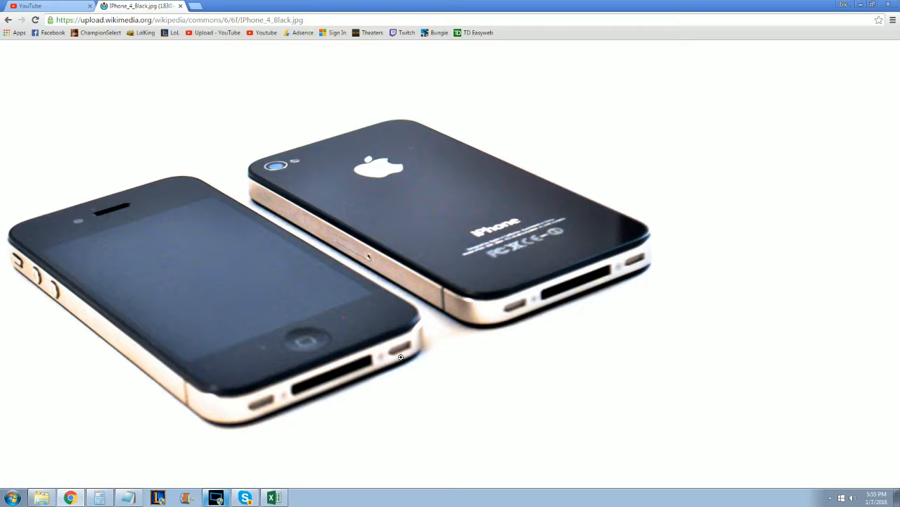
{"action": "mouse_move", "coordinate": [701, 327]}
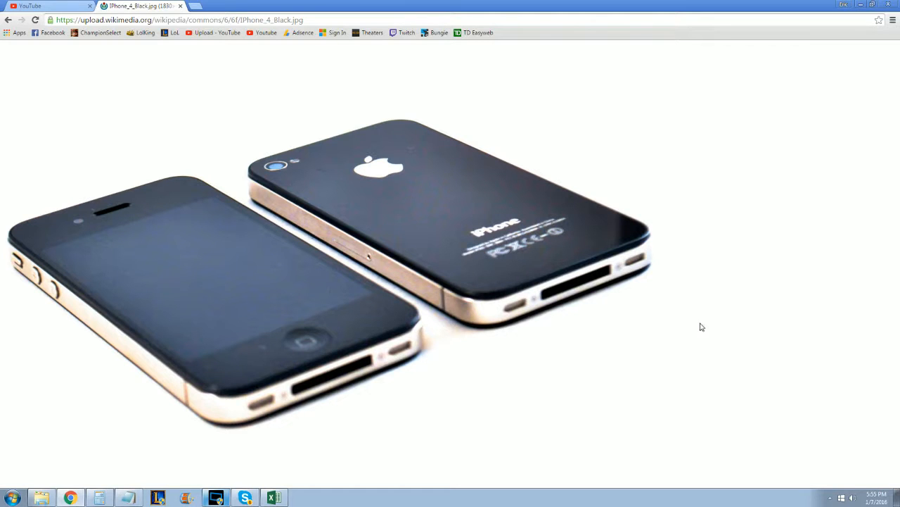
{"action": "mouse_move", "coordinate": [664, 287]}
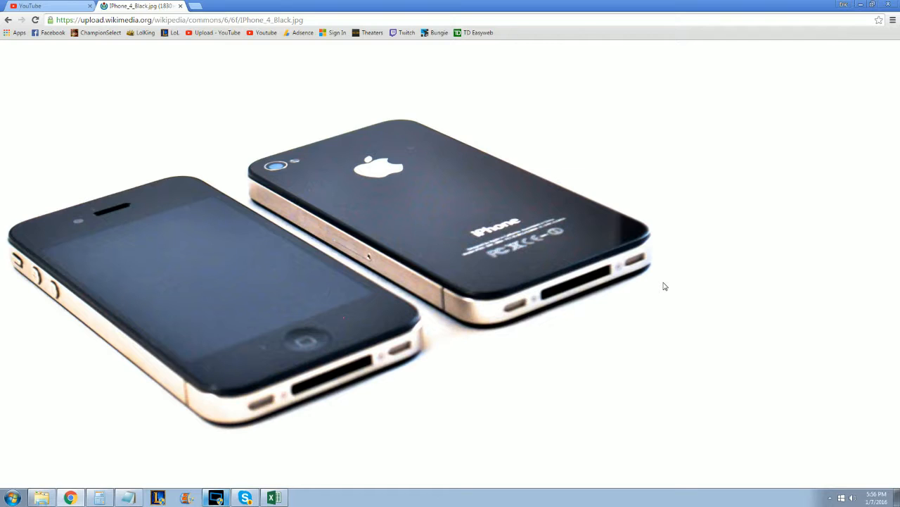
{"action": "mouse_move", "coordinate": [316, 420]}
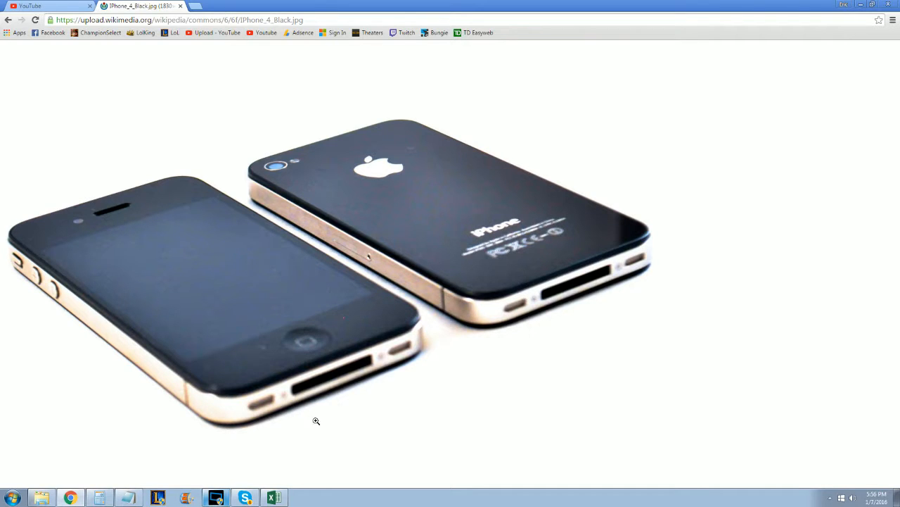
{"action": "mouse_move", "coordinate": [351, 385]}
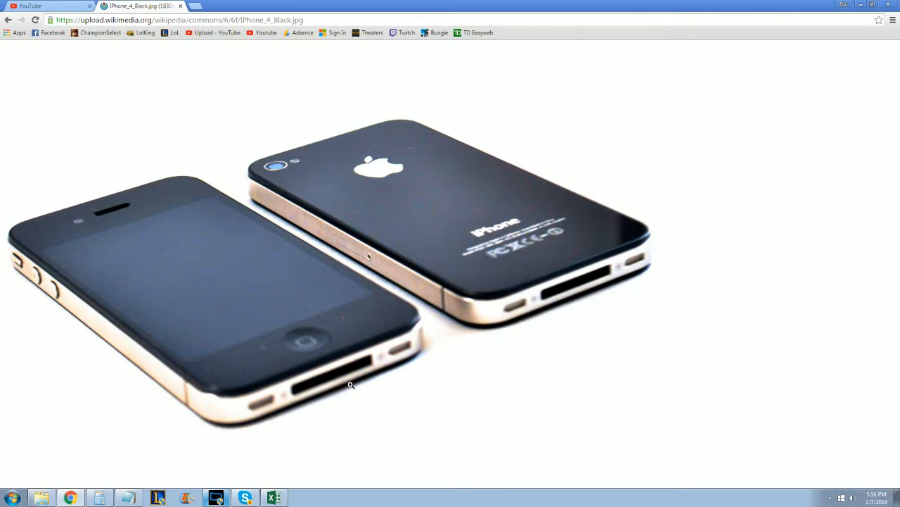